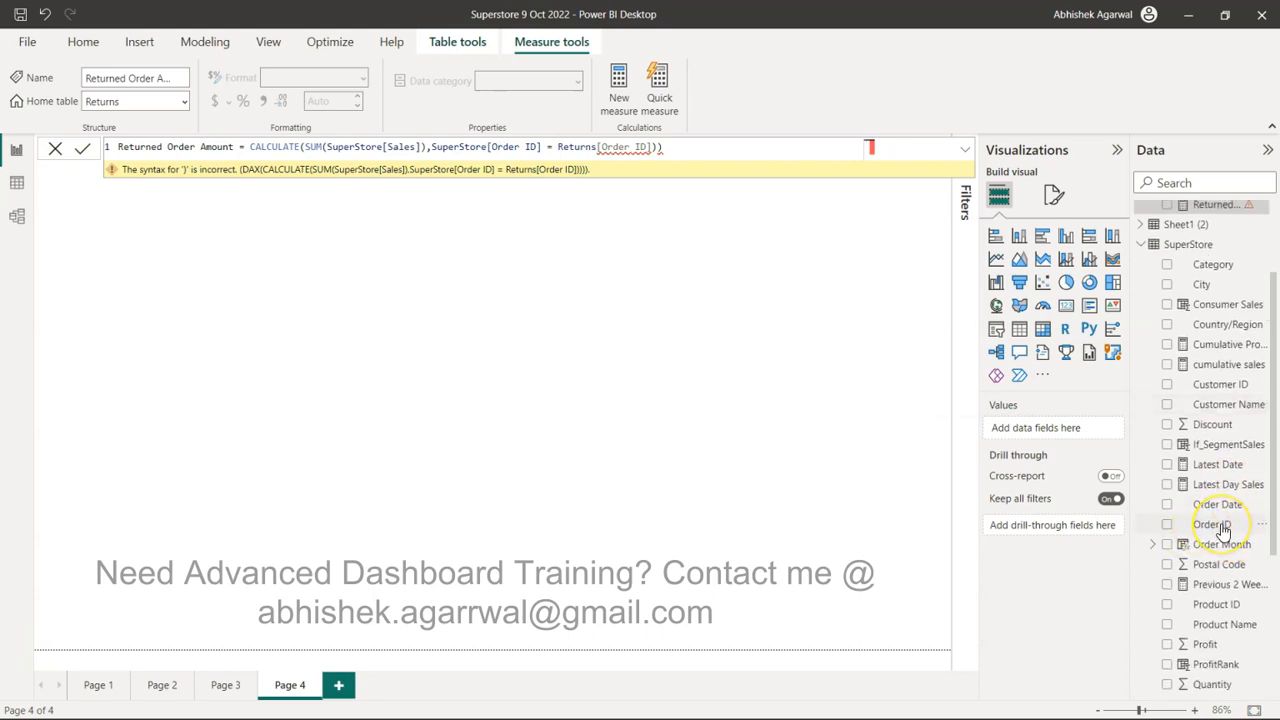
pyautogui.moveTo(1220, 524)
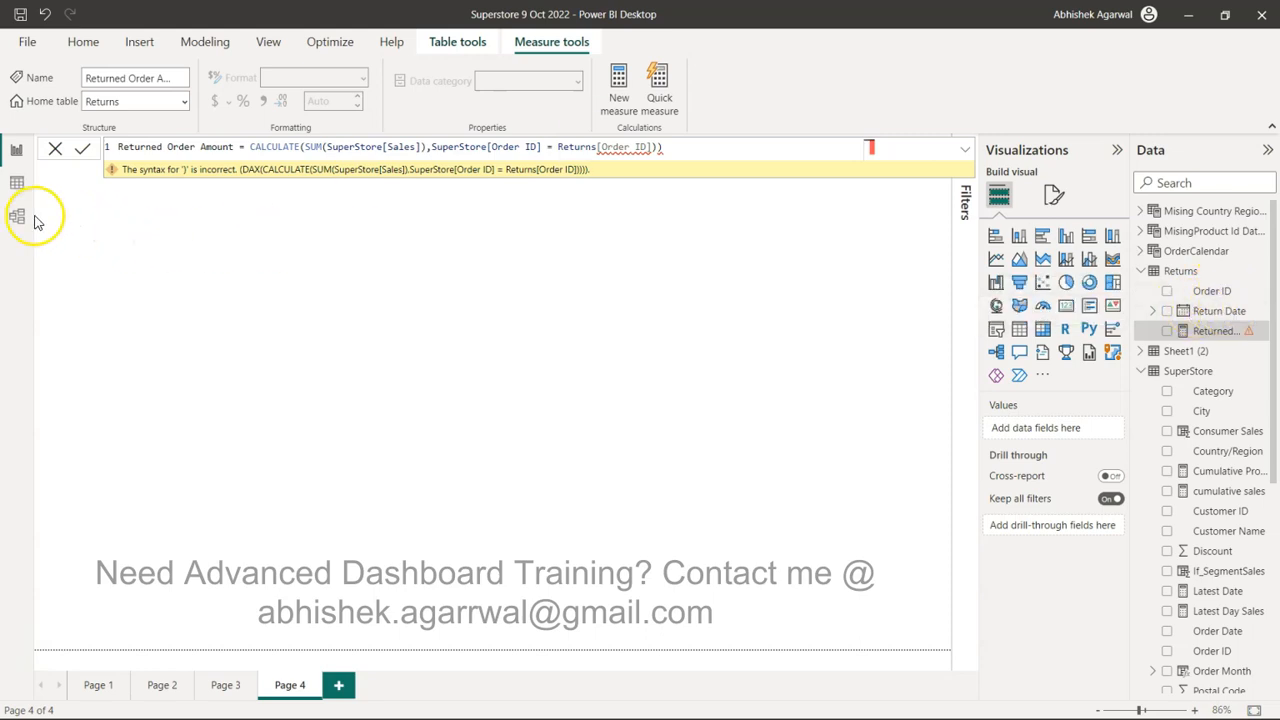
# Check the table relationships in Model view, then reselect Returned Order Amount in the Data pane on the report
pyautogui.click(16, 216)
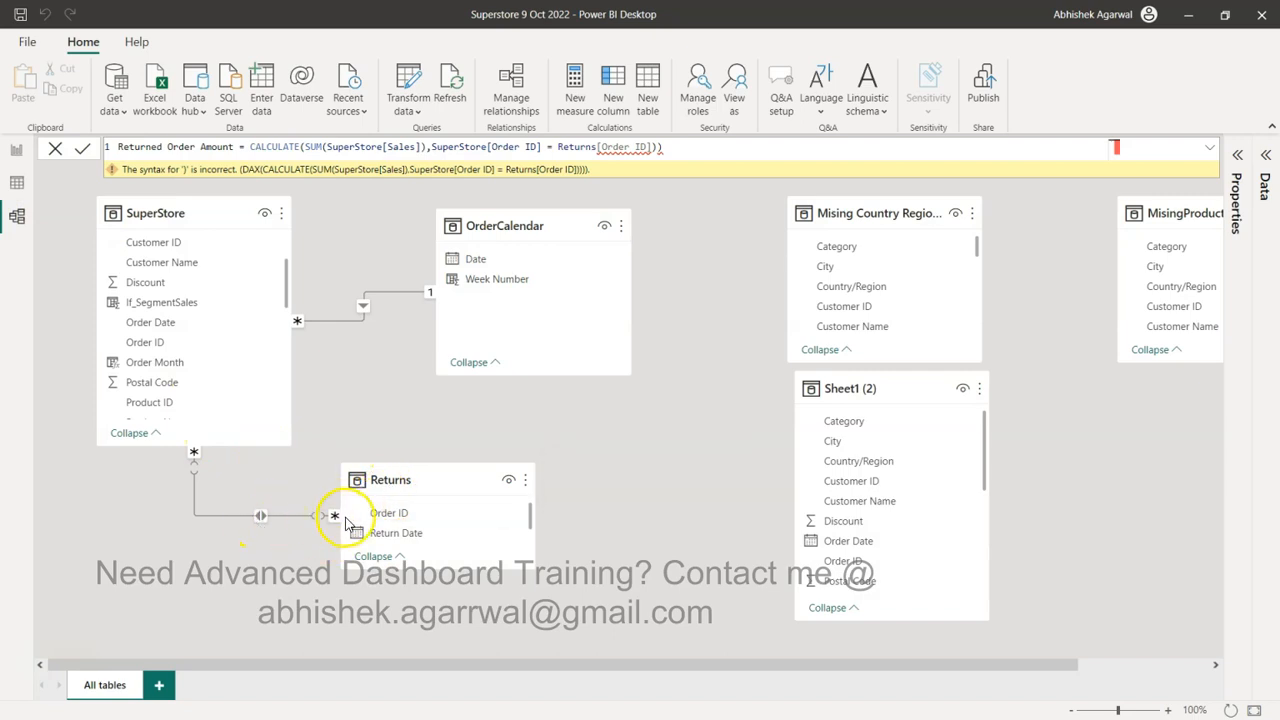
pyautogui.moveTo(408, 512)
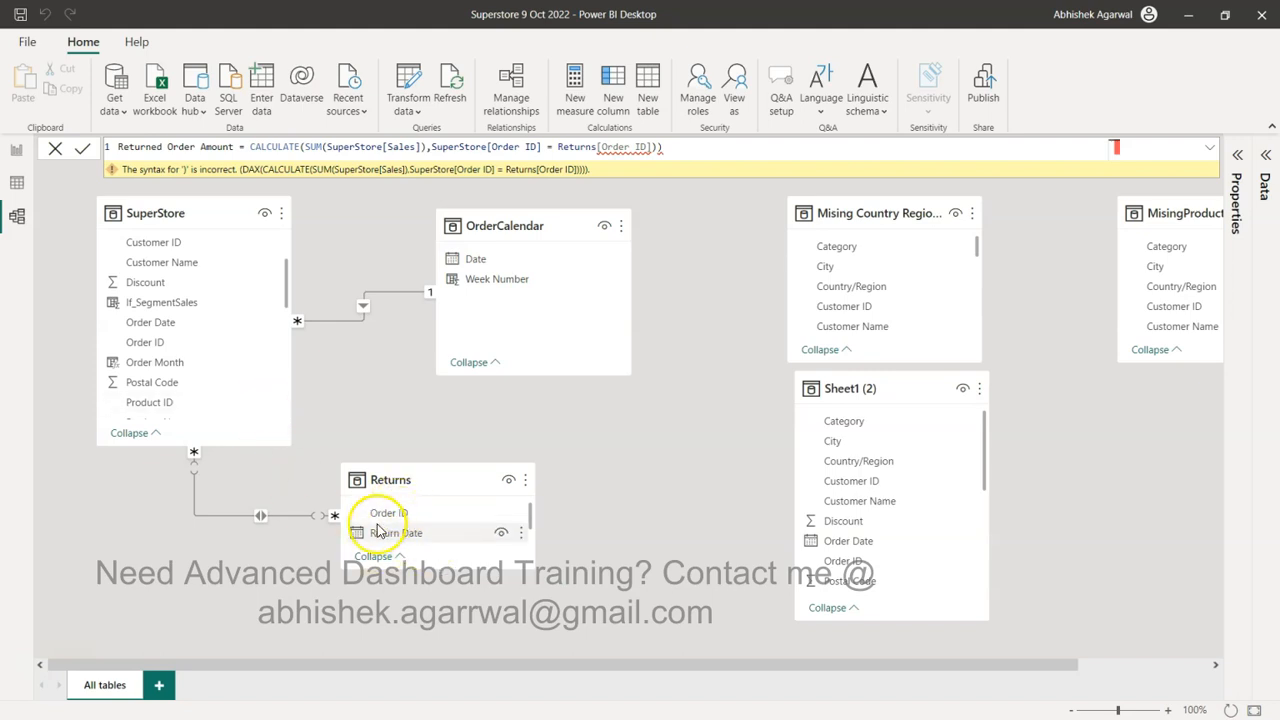
pyautogui.moveTo(144, 342)
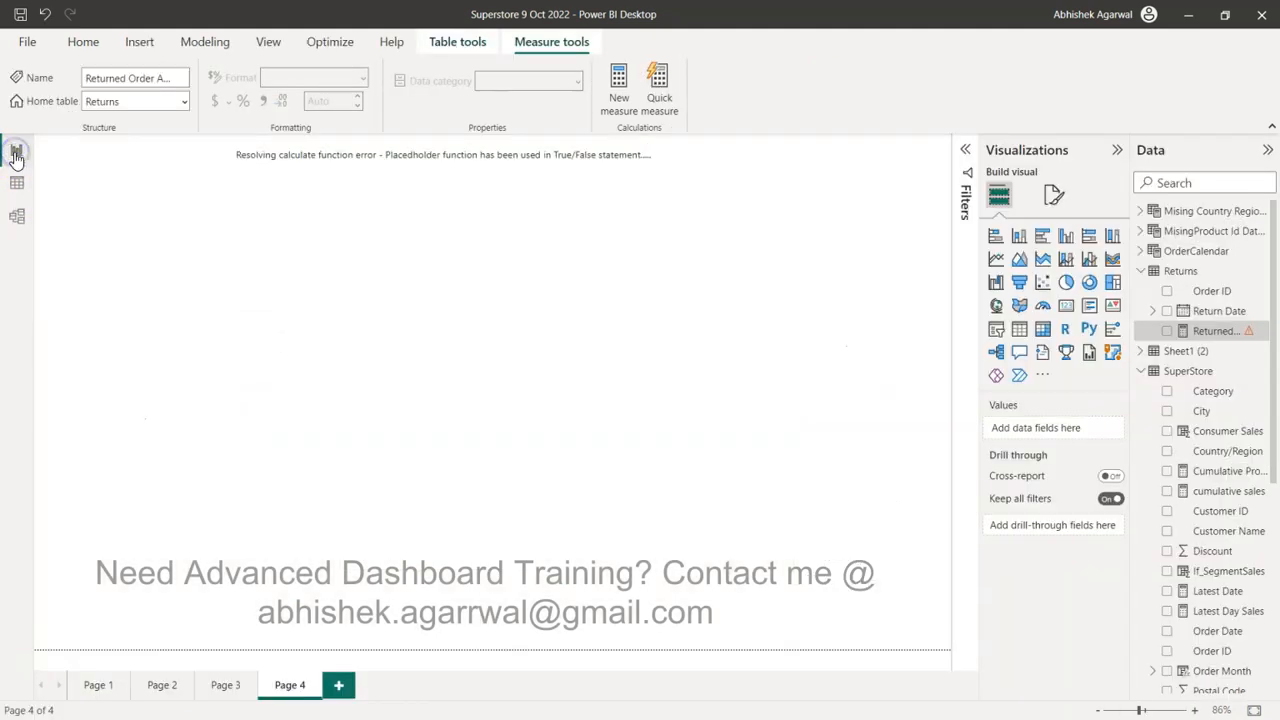
pyautogui.click(84, 40)
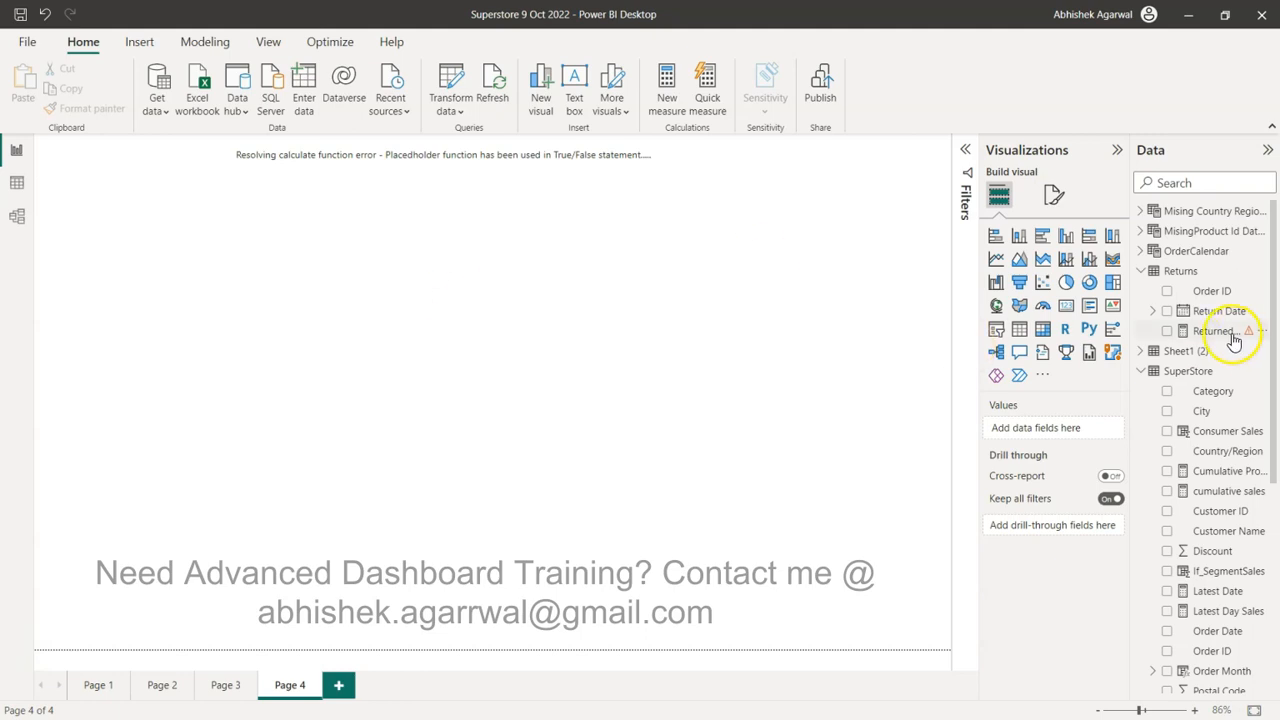
pyautogui.click(1212, 332)
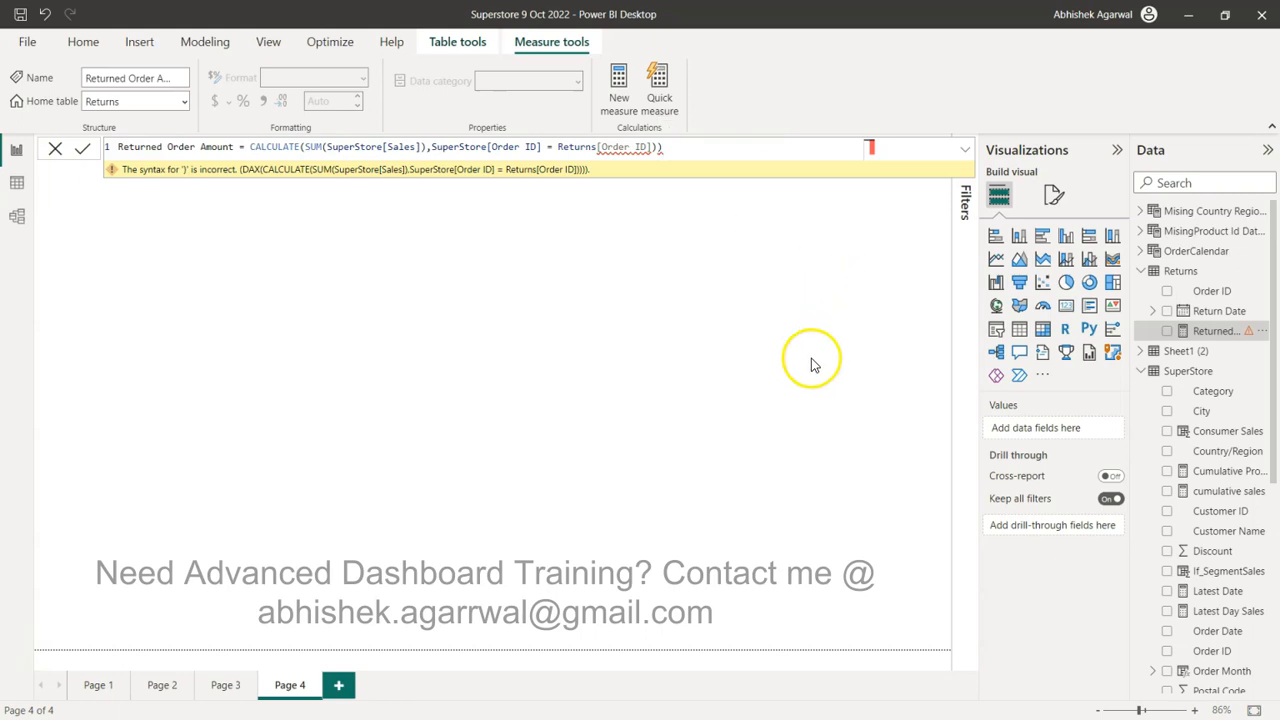
pyautogui.moveTo(816, 388)
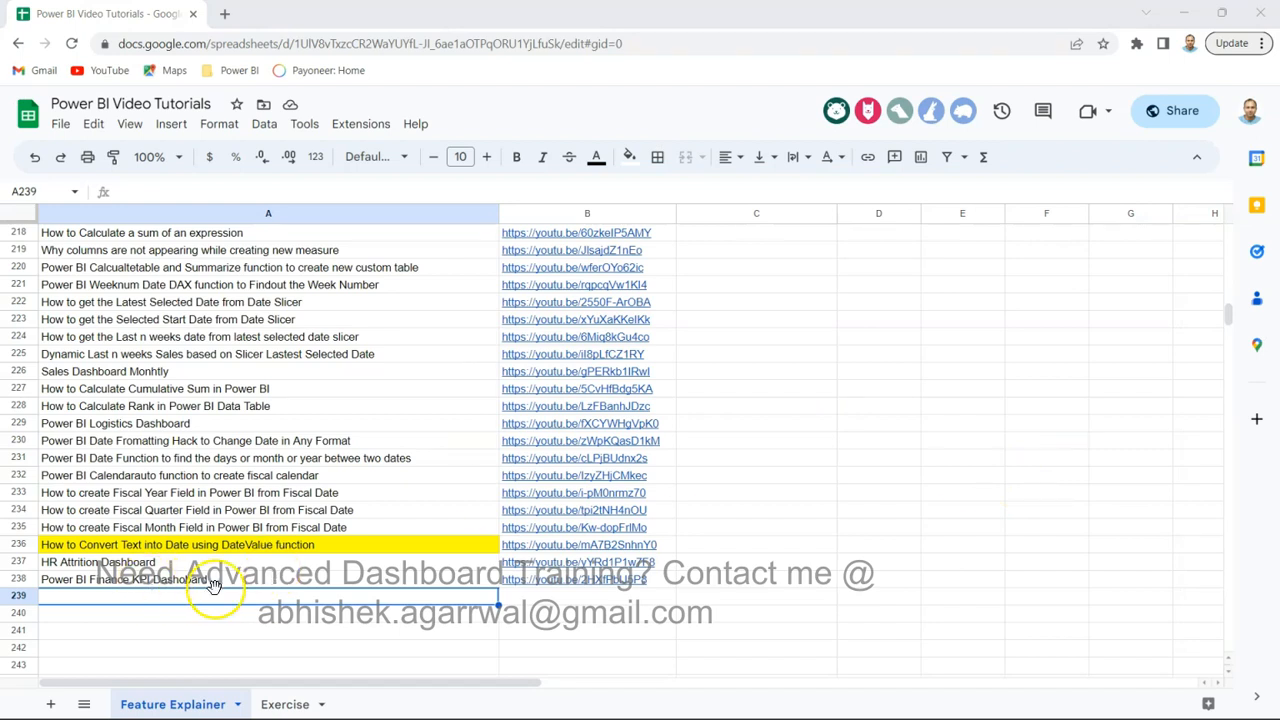
pyautogui.moveTo(224, 316)
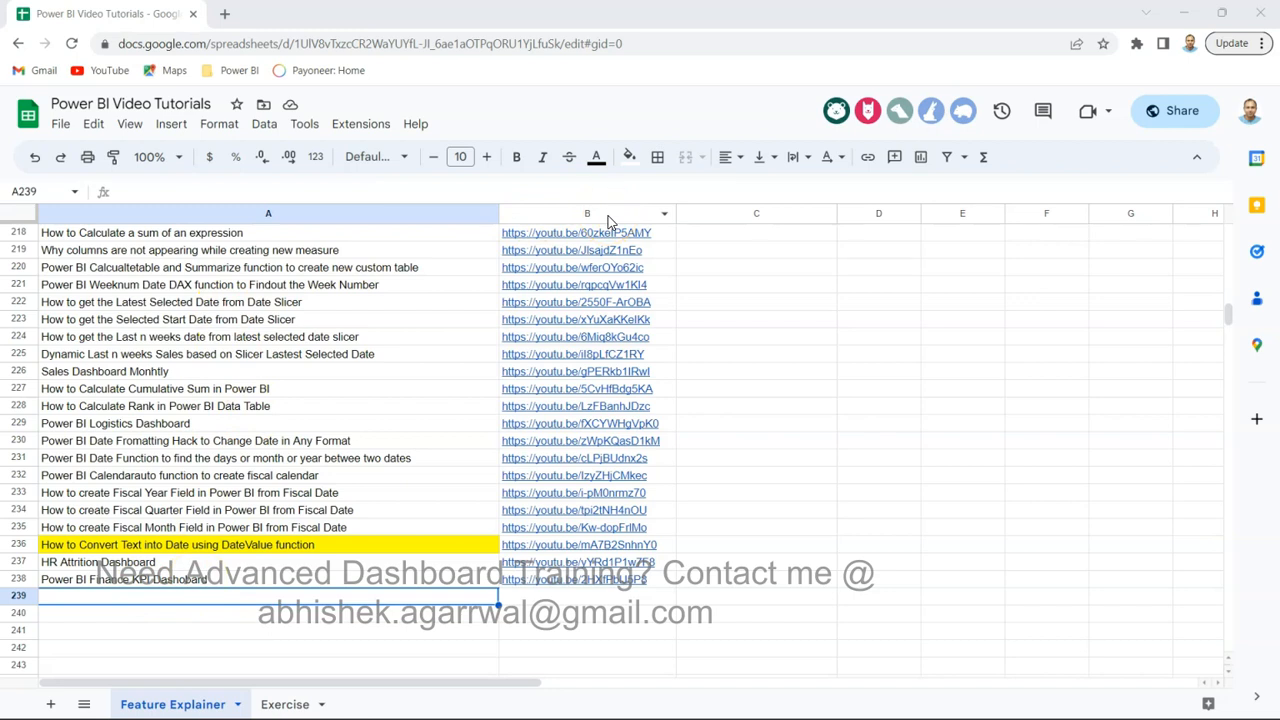
pyautogui.moveTo(270, 380)
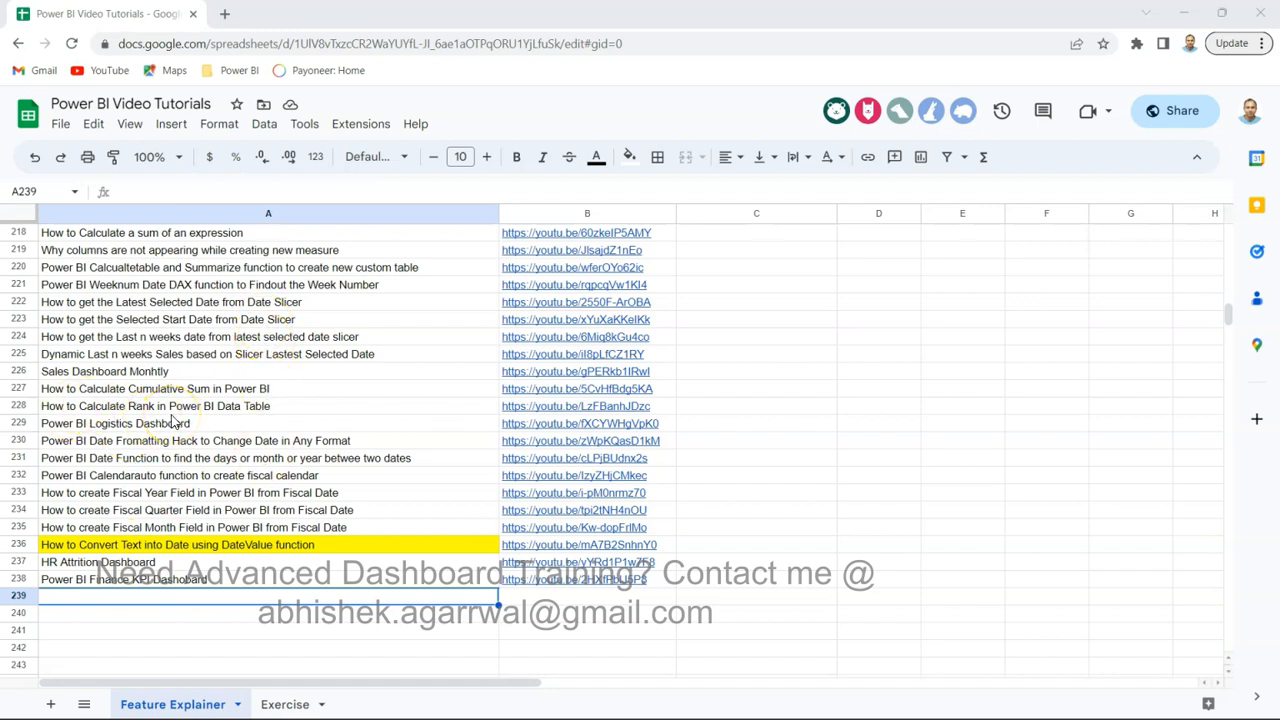
pyautogui.moveTo(928, 120)
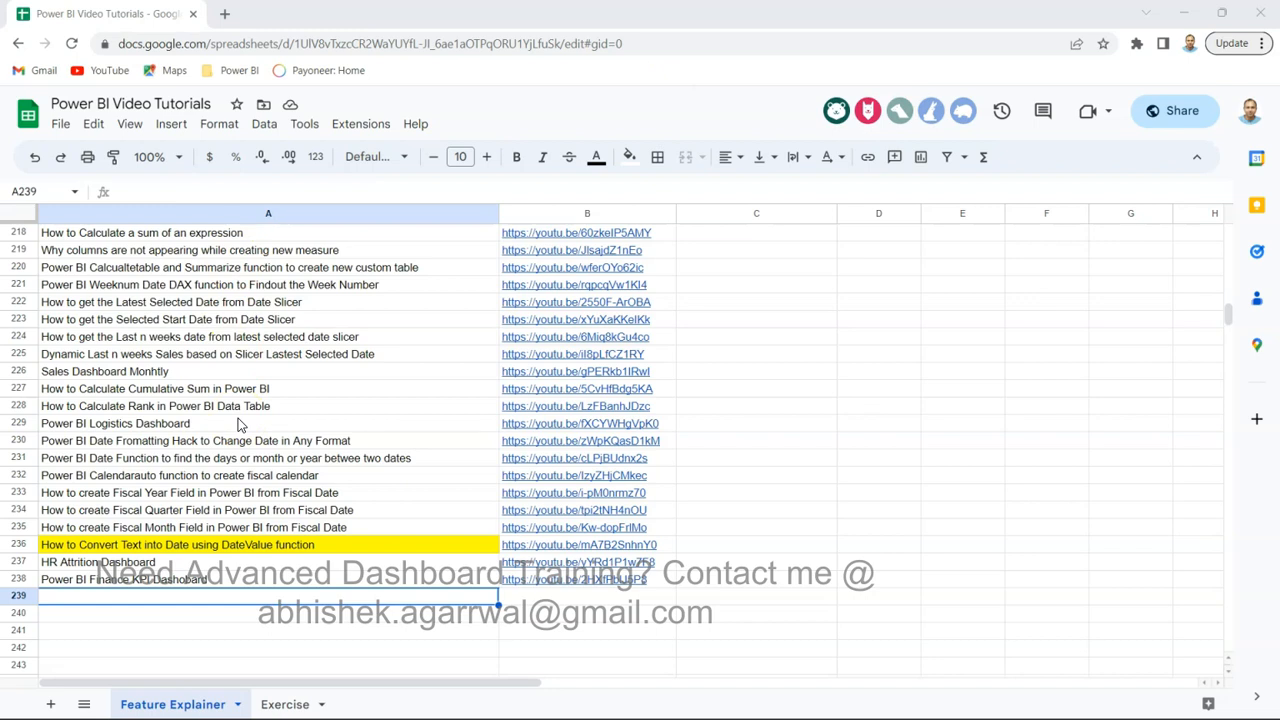
pyautogui.moveTo(308, 354)
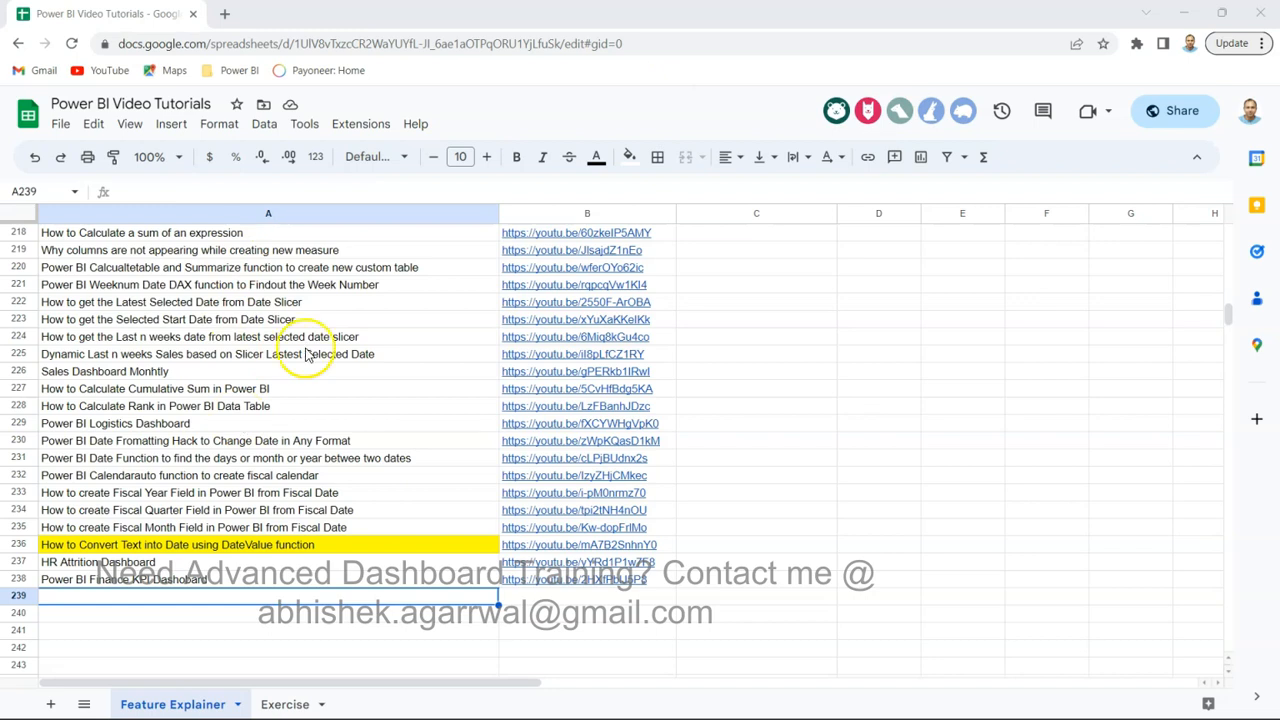
pyautogui.moveTo(338, 396)
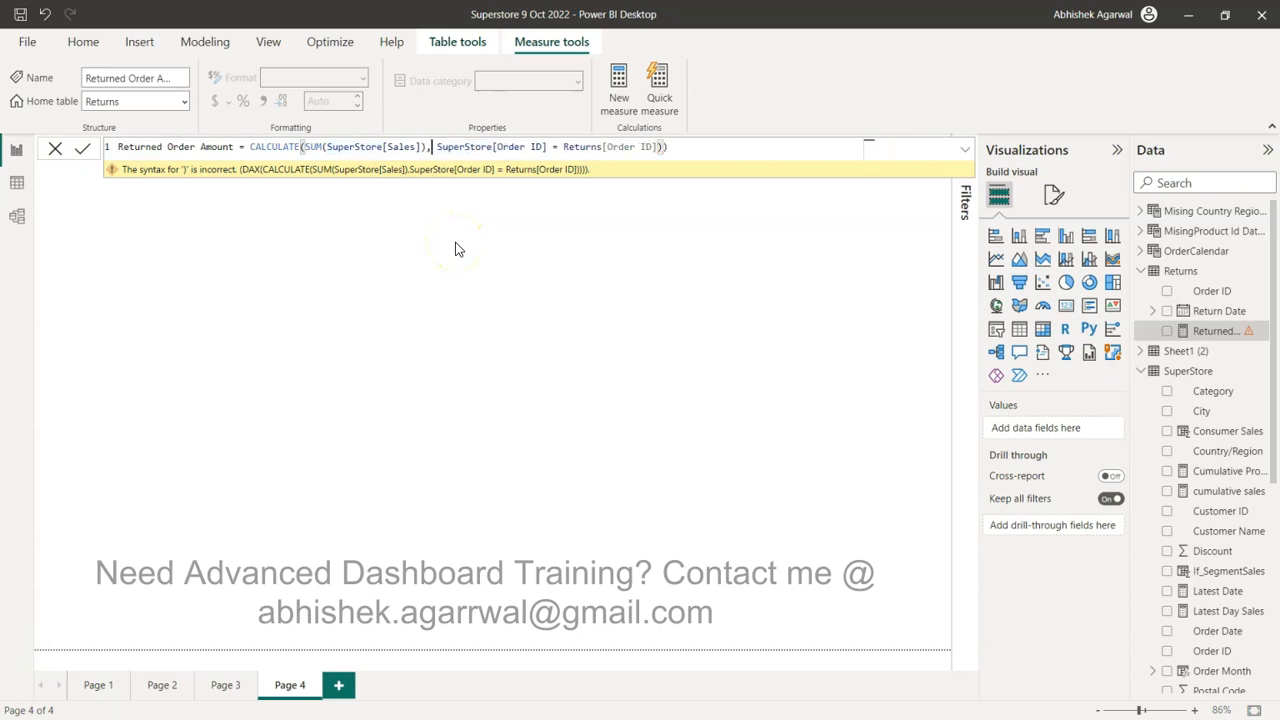
# Write FILTER( CROSSJOIN( ALL(SuperStore[Order ID]), ALL(Returns[Order ID]) ) into the measure
pyautogui.write('FILTER(')
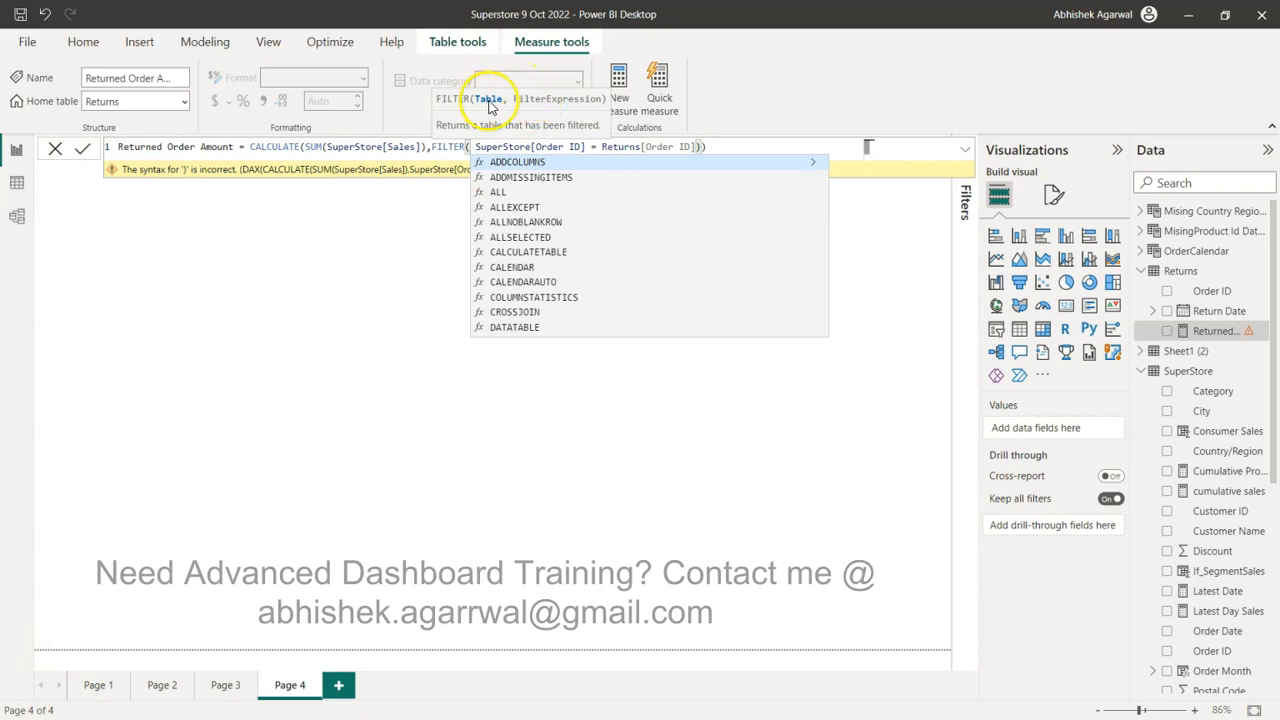
pyautogui.write('cr')
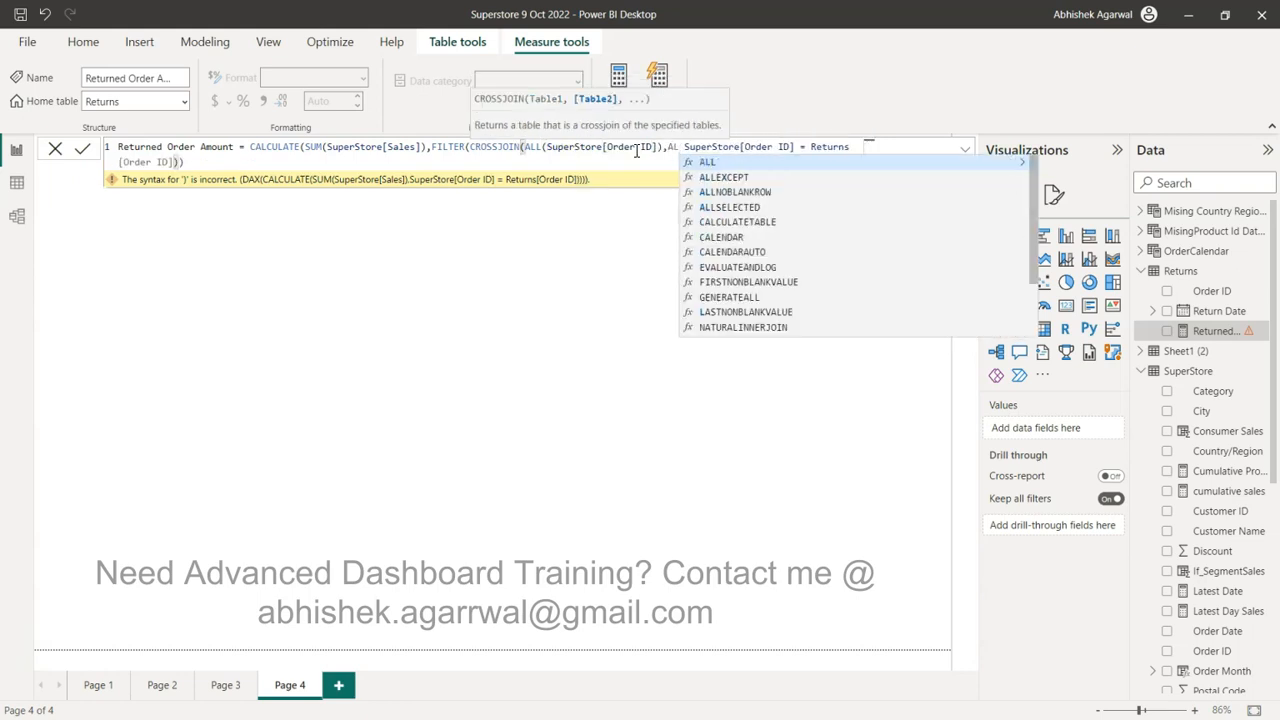
pyautogui.write('ALL(ord')
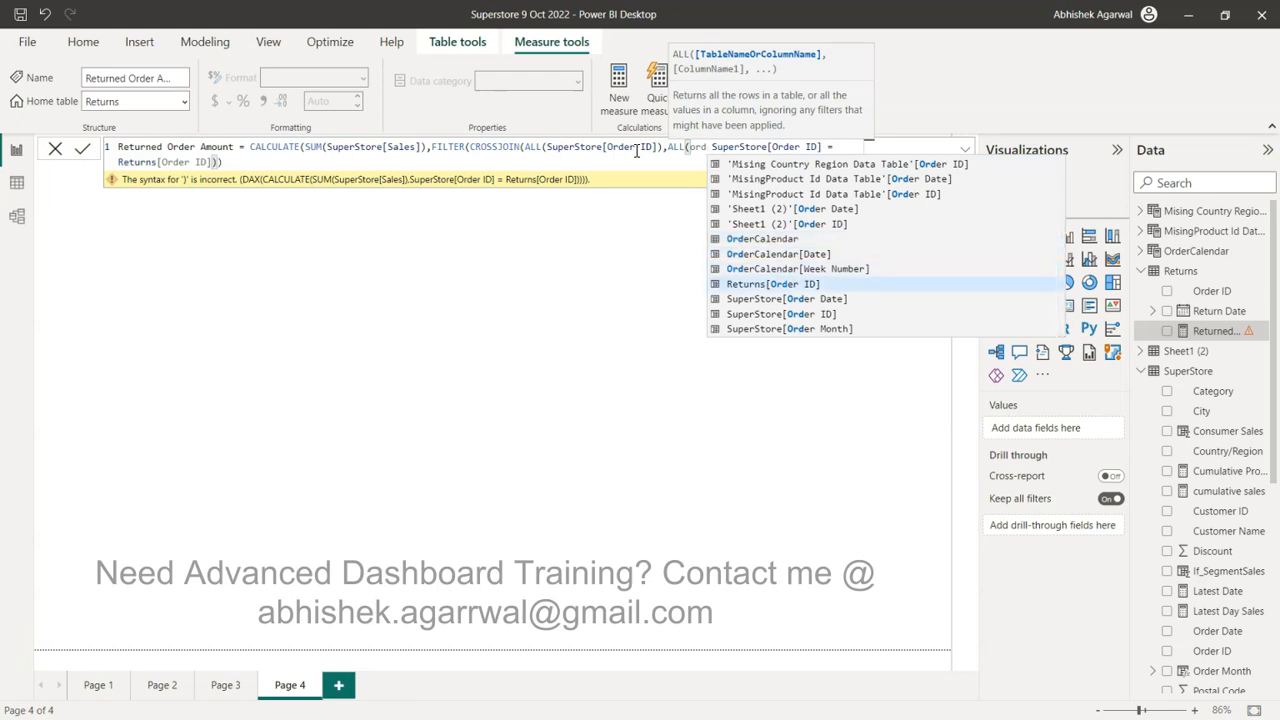
pyautogui.click(772, 284)
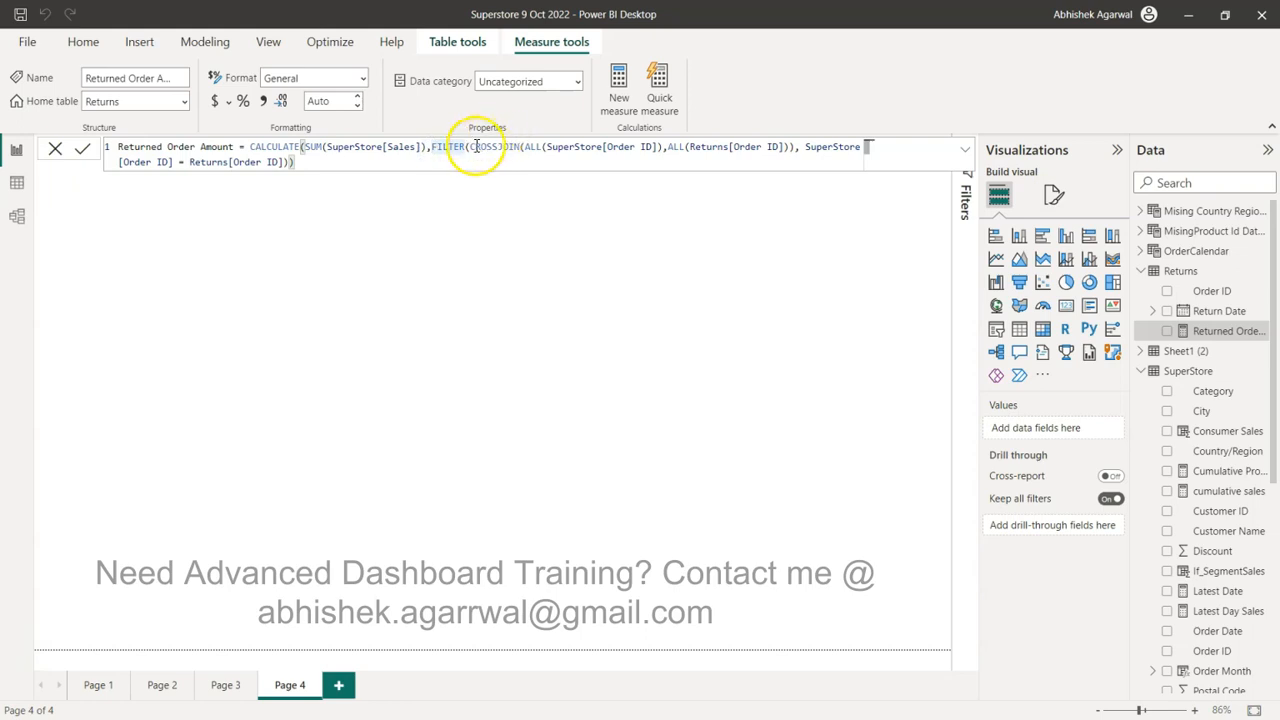
# Commit the measure with SuperStore[Order ID] = Returns[Order ID] and its closing brackets
pyautogui.moveTo(112, 148); pyautogui.dragTo(738, 140)
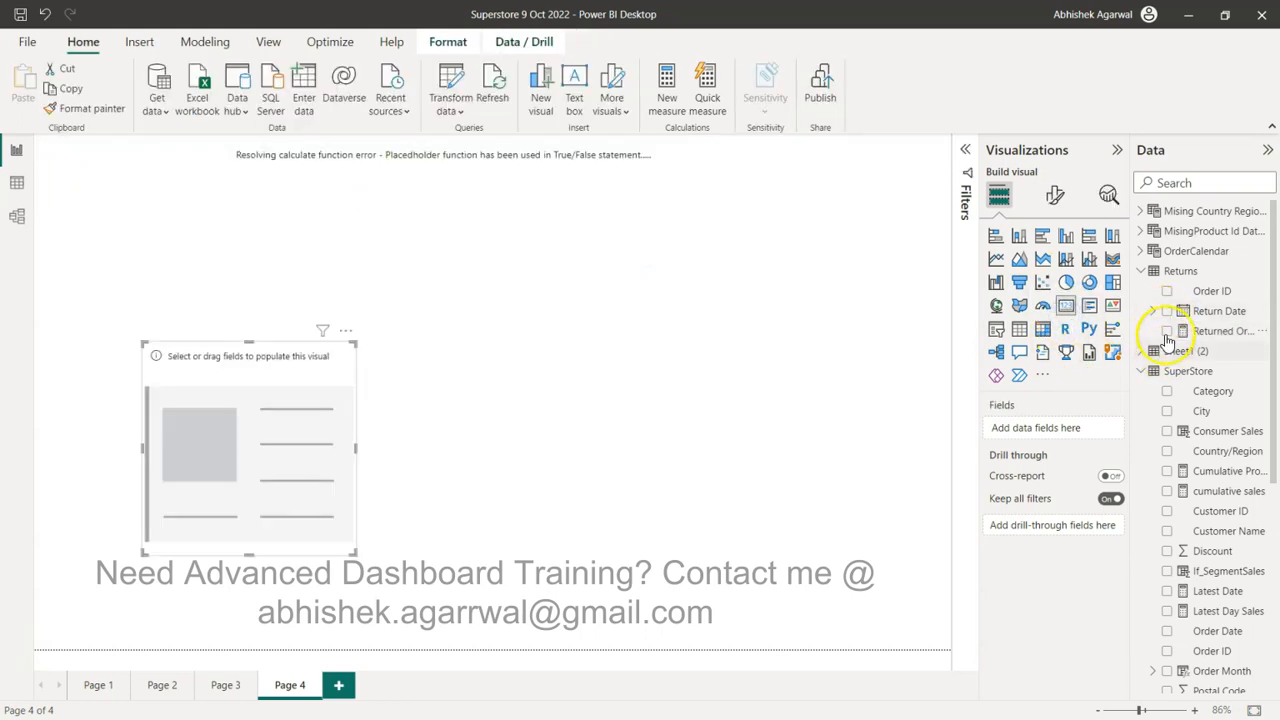
# Add Returned Order Amount to the card so it reads 1.91K
pyautogui.click(1168, 332)
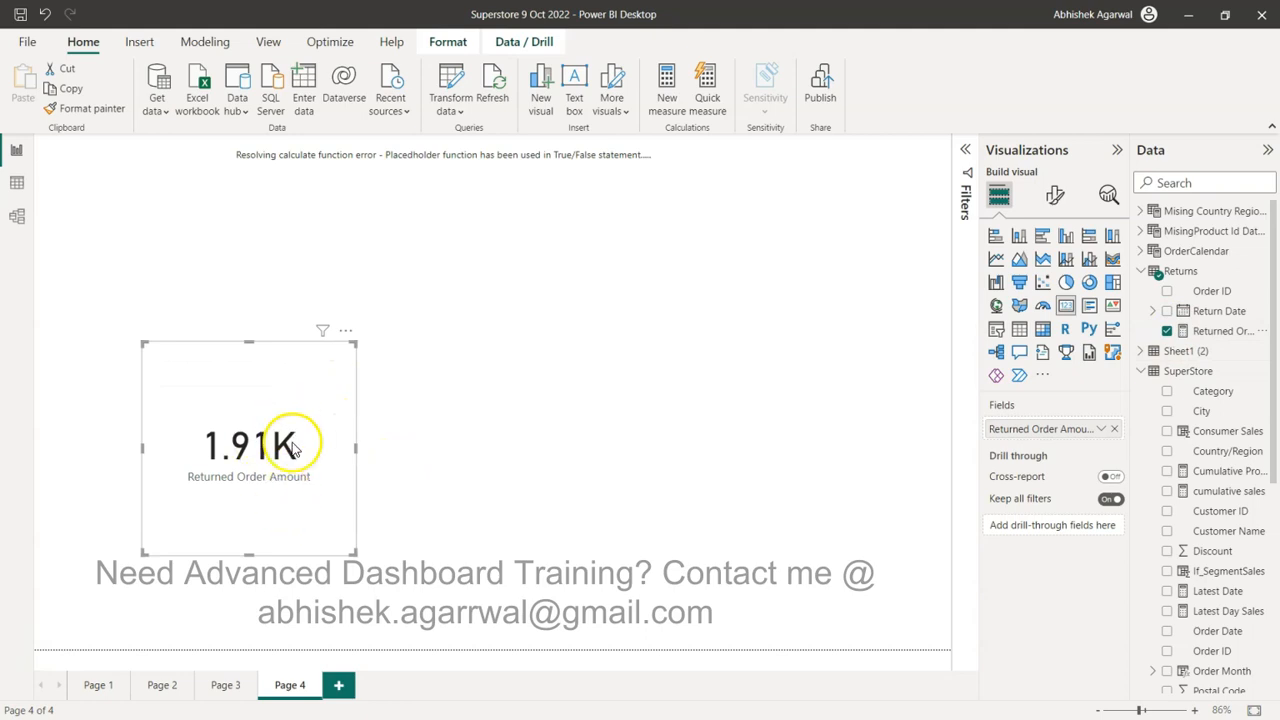
pyautogui.moveTo(296, 440)
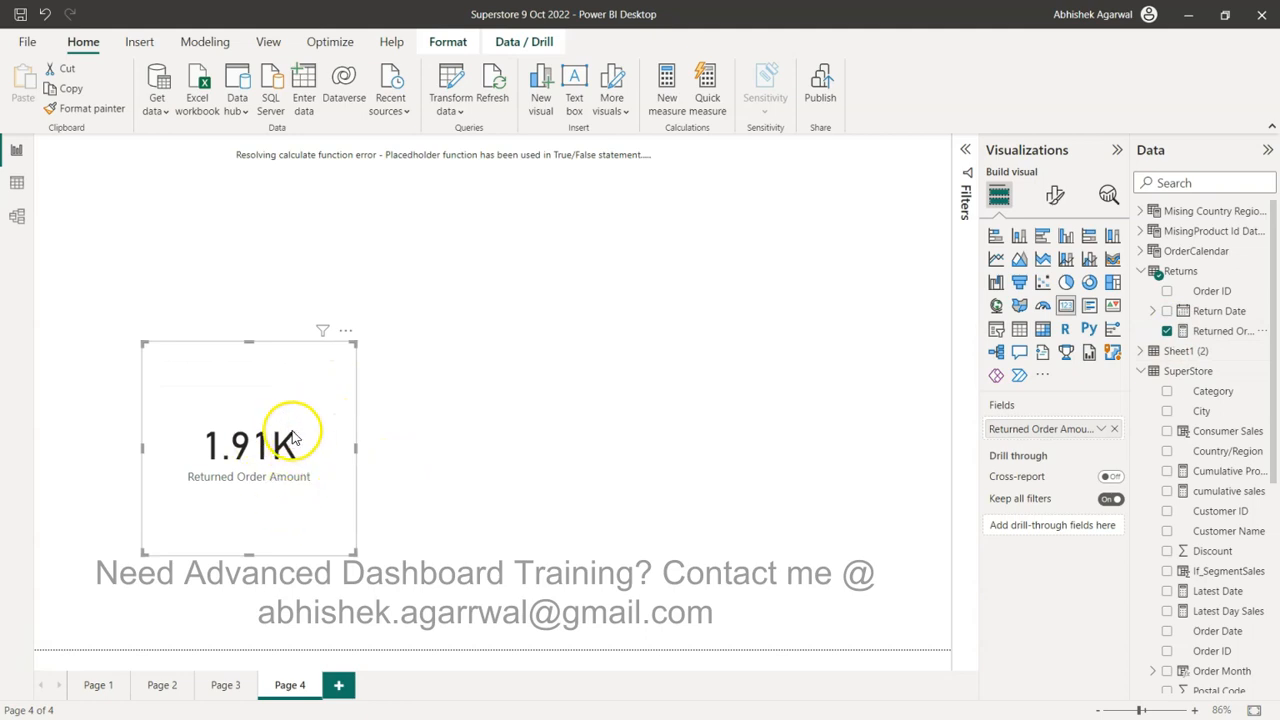